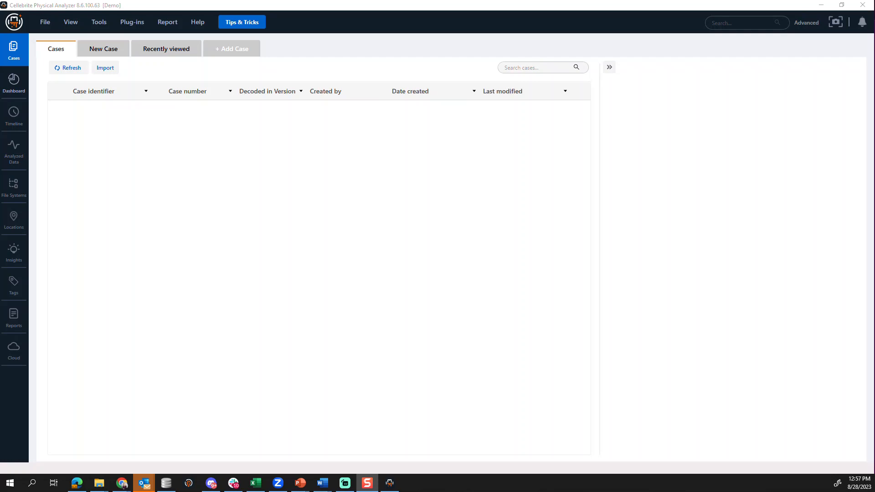
mouse_move(729, 235)
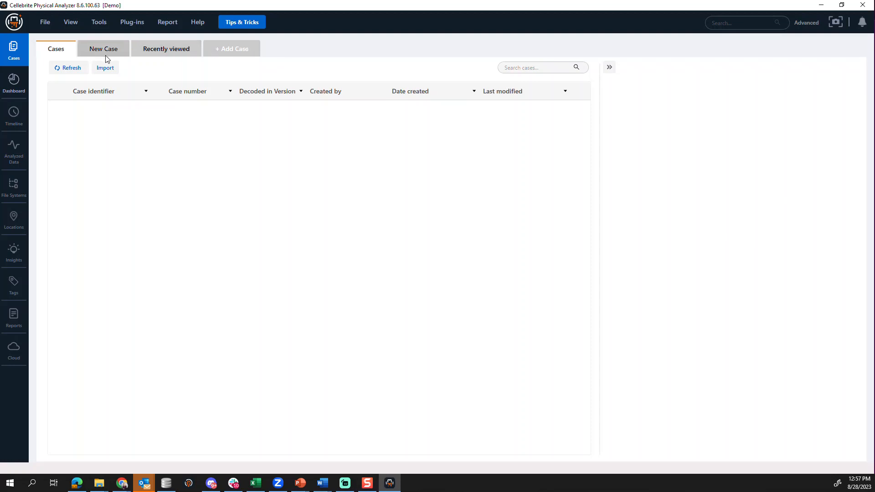
Begin a new case to hold the iOS15 image device entry
left_click(103, 48)
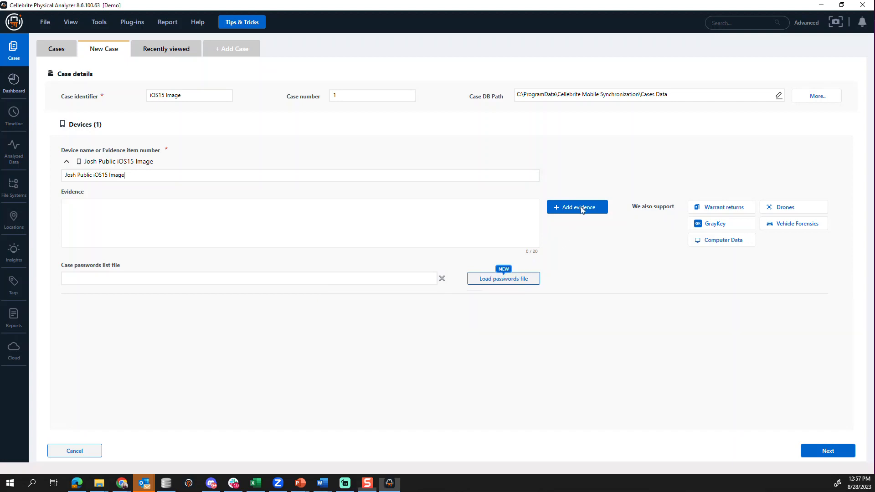
Add Password.ufd and EXTRACTION_FFS.ufd from the UFED_Dumps folder as device evidence
left_click(576, 207)
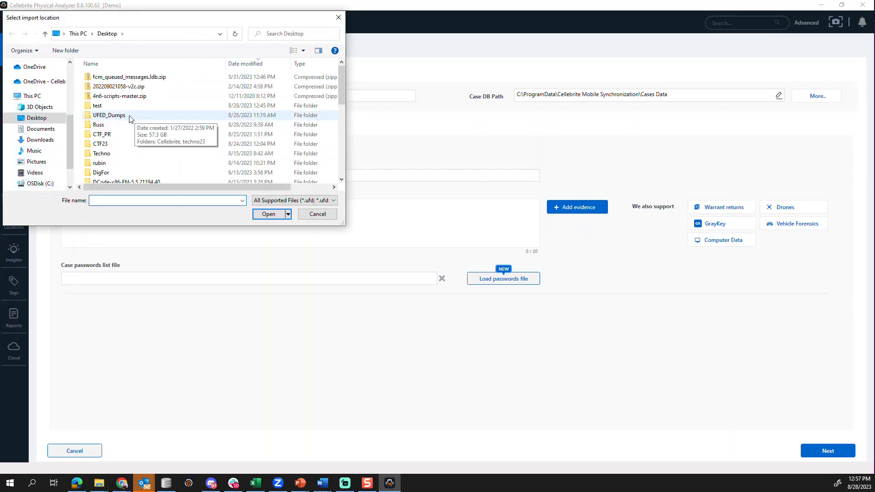
double_click(109, 115)
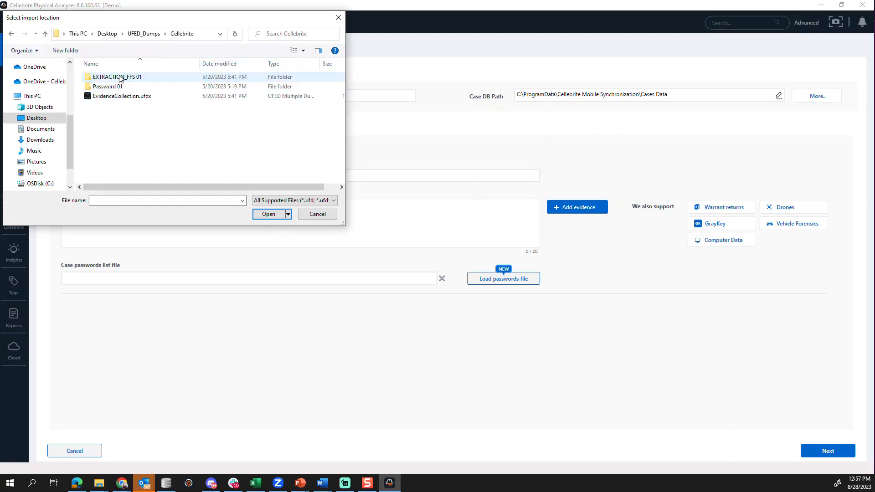
left_click(268, 213)
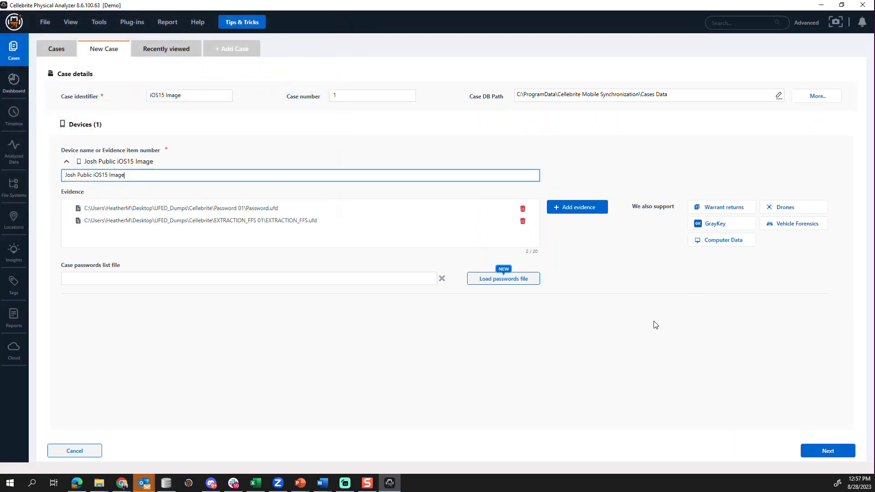
mouse_move(503, 279)
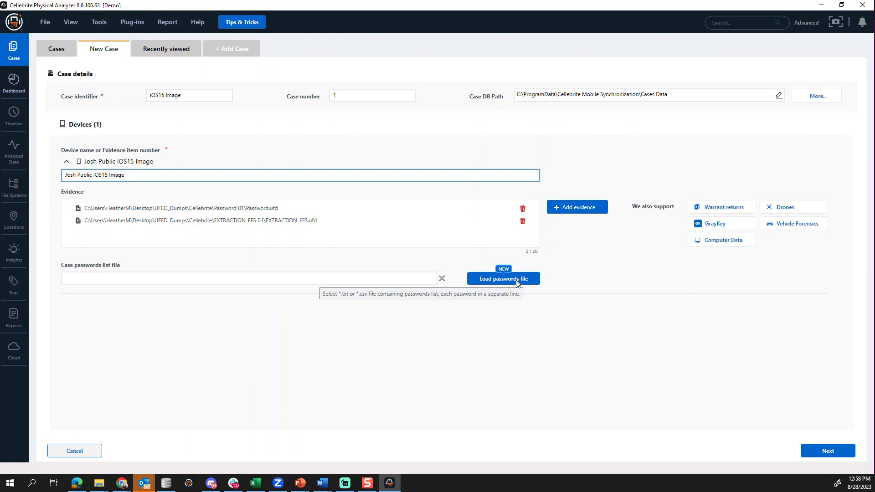
Load iOS15_Password_List.txt from Downloads as the case passwords list
left_click(503, 279)
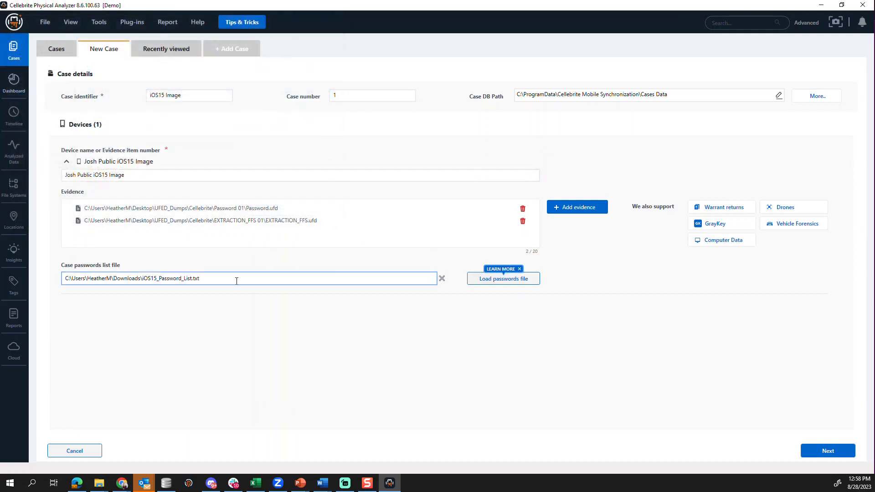
mouse_move(239, 279)
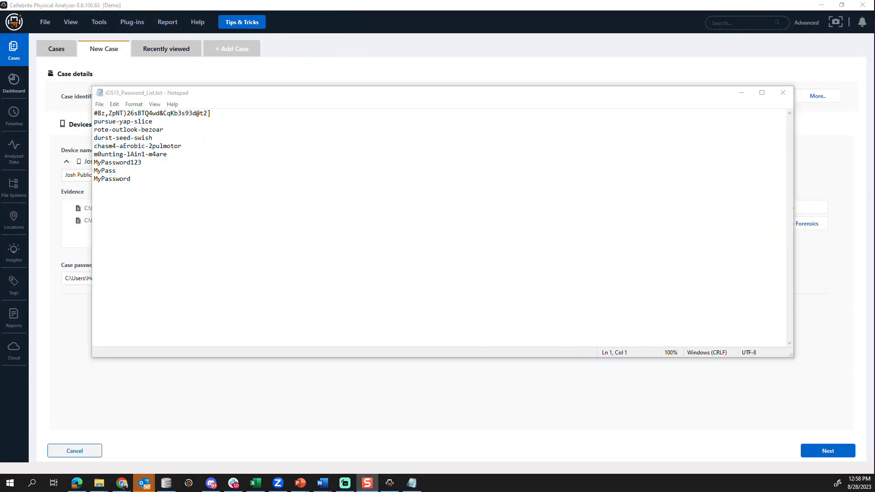
mouse_move(246, 120)
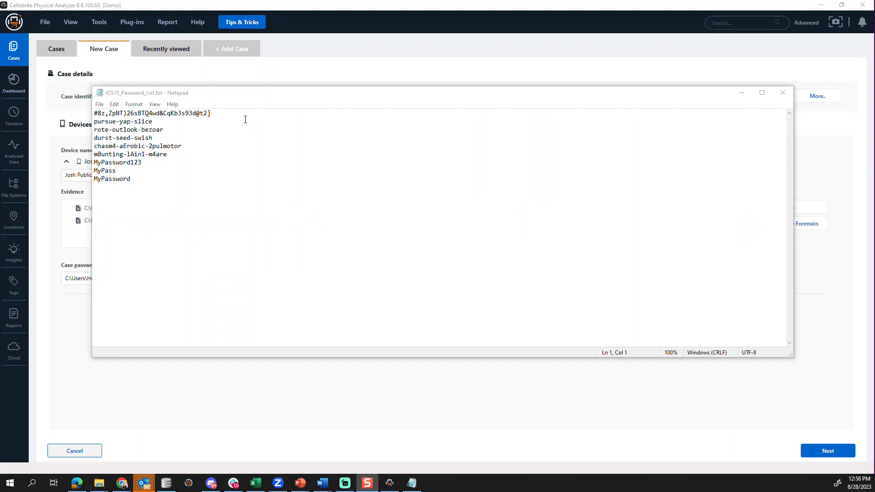
left_click(164, 129)
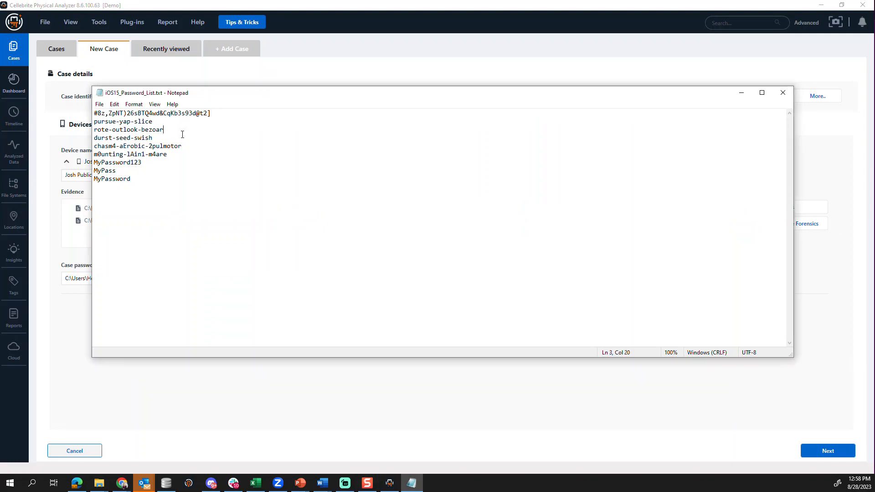
left_click(184, 155)
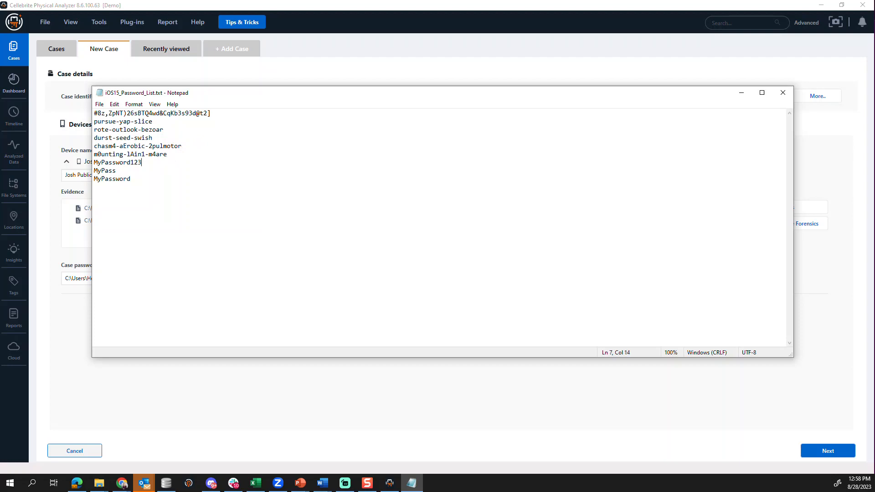
left_click(782, 93)
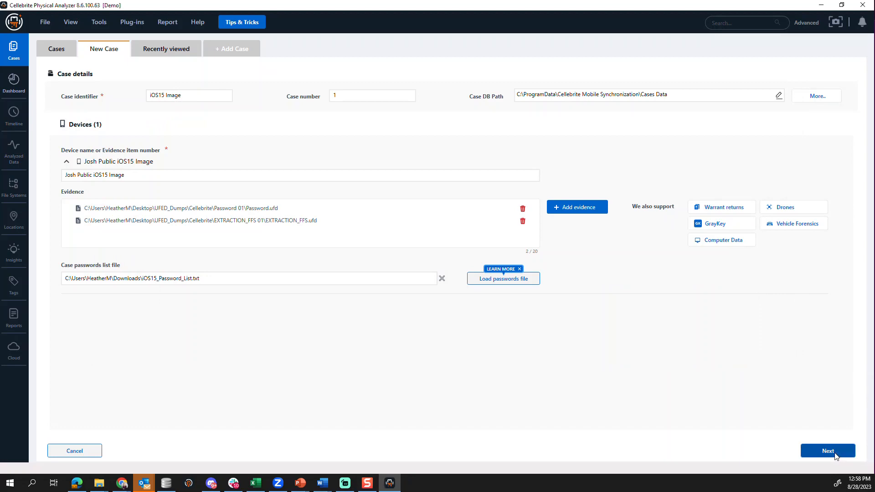
Enable Carve locations in the enrichment options and submit the case for examination
left_click(828, 451)
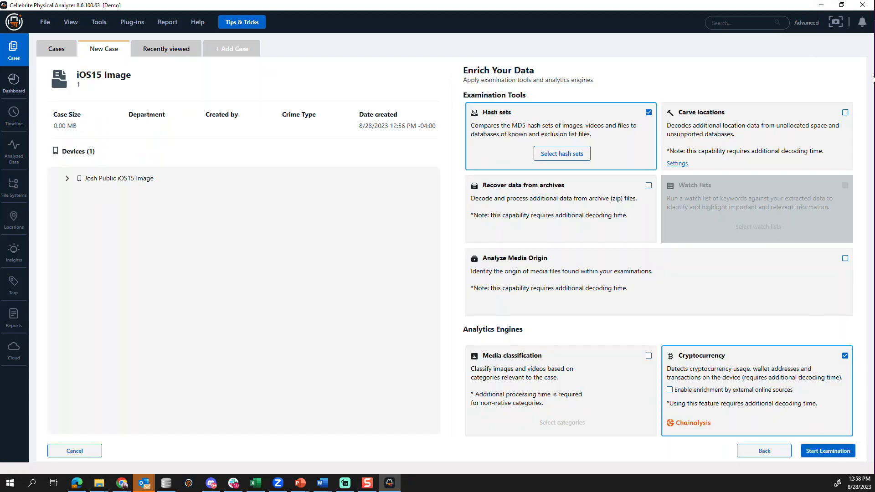
left_click(844, 112)
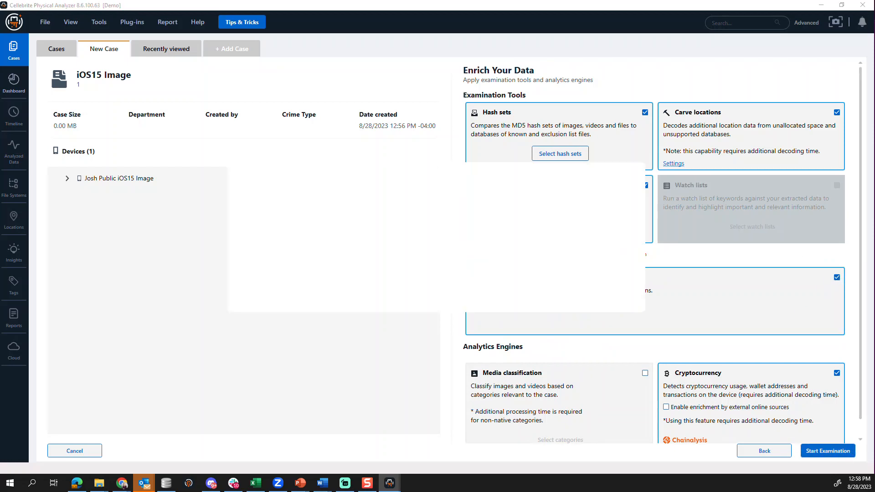
left_click(827, 451)
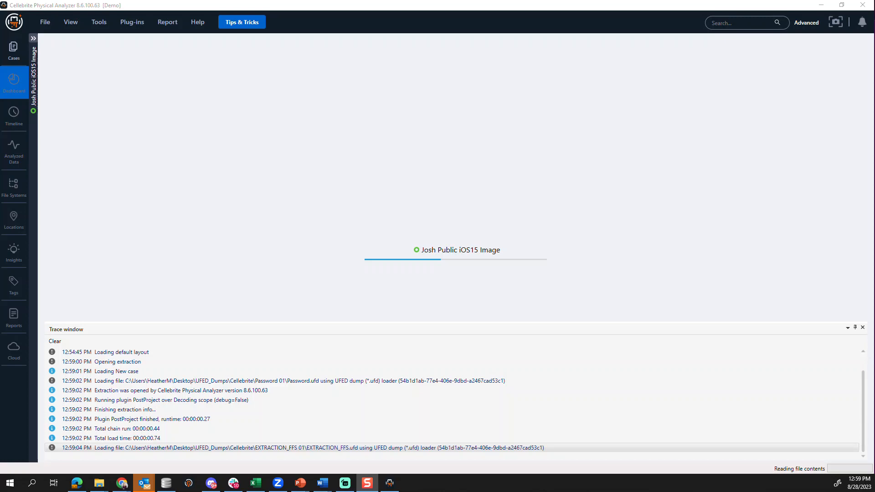
mouse_move(2, 66)
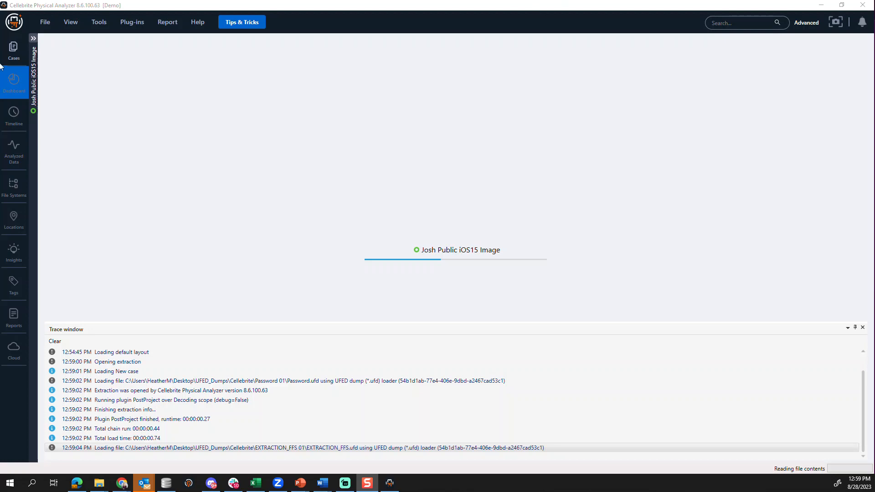
Browse the Tools menu while the two extractions load in the Trace window
left_click(99, 22)
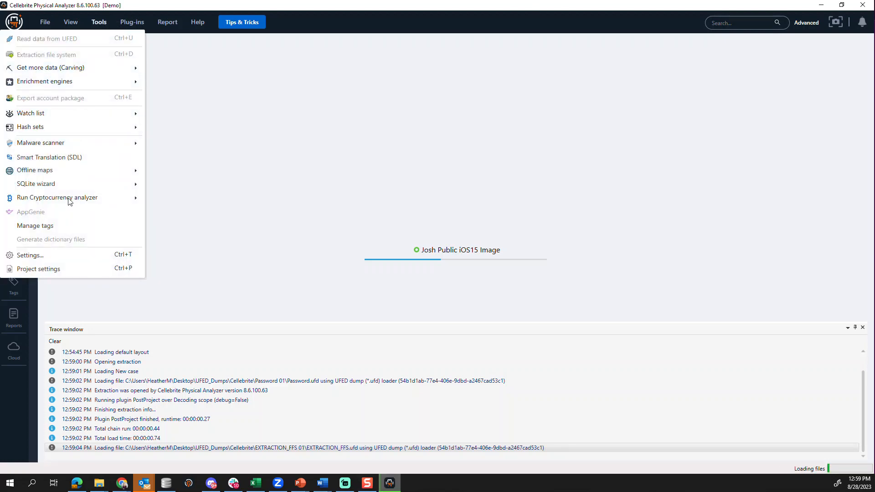
mouse_move(57, 197)
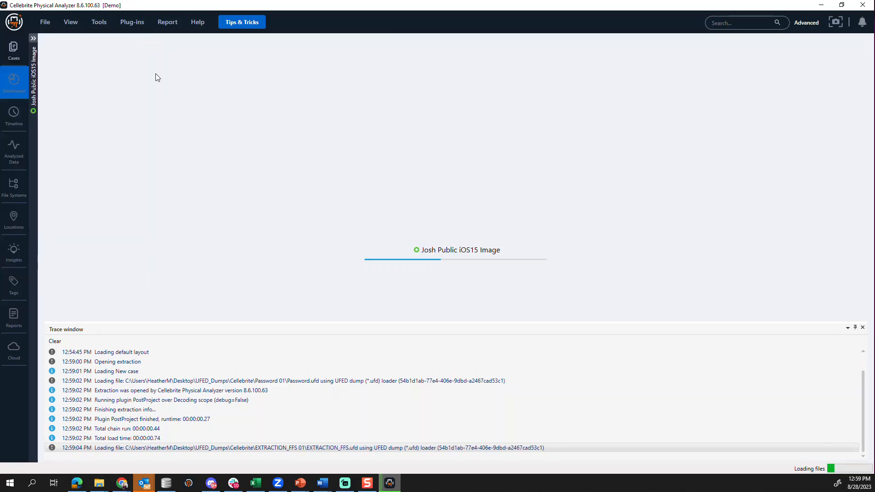
left_click(70, 22)
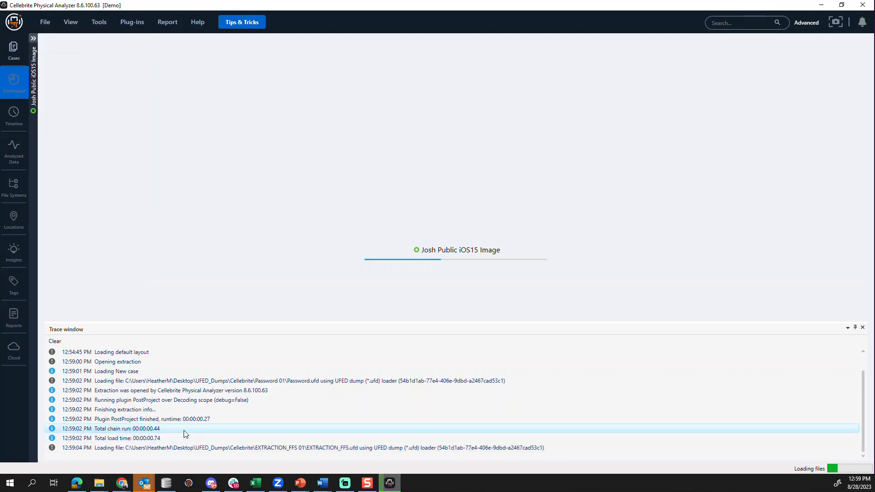
mouse_move(189, 434)
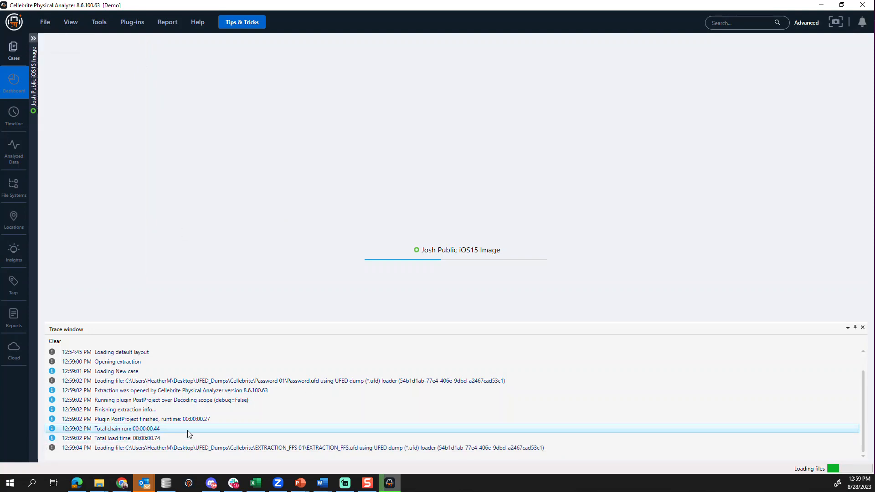